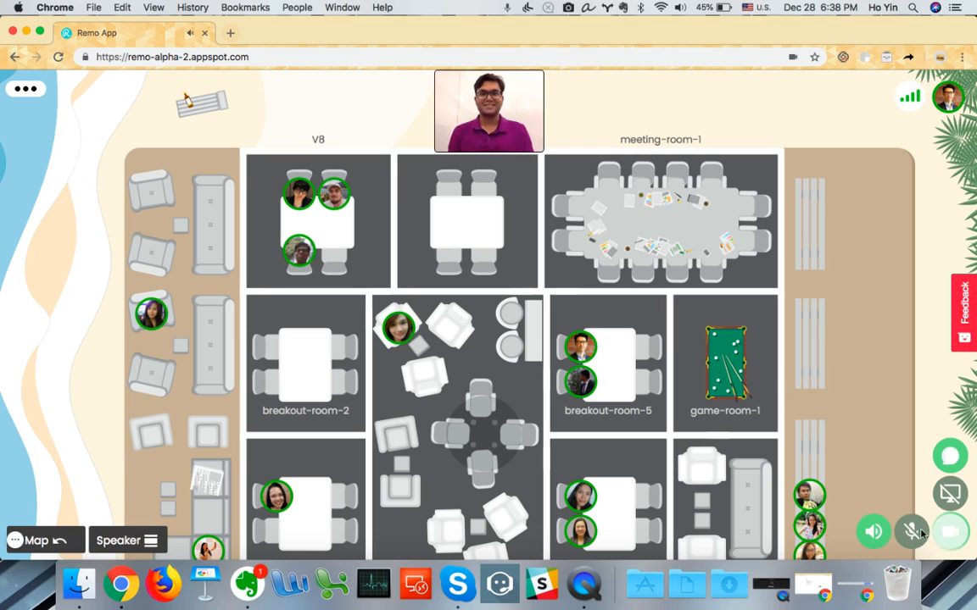
# Step: Switch the camera off and join the empty Atlantis room from breakout-room-5
pyautogui.click(950, 532)
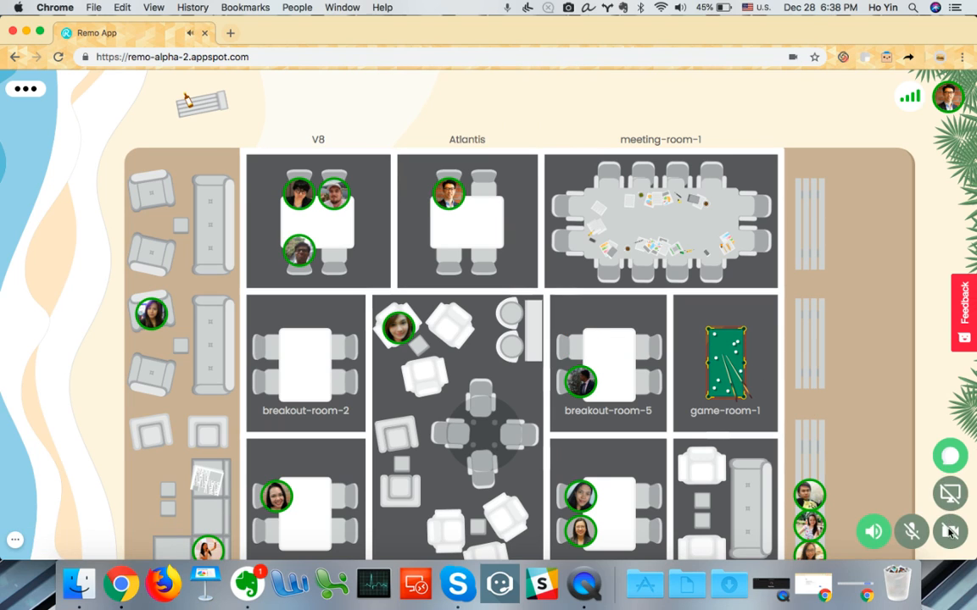
# Step: Turn the camera back on and unmute the microphone at the Atlantis table
pyautogui.click(949, 532)
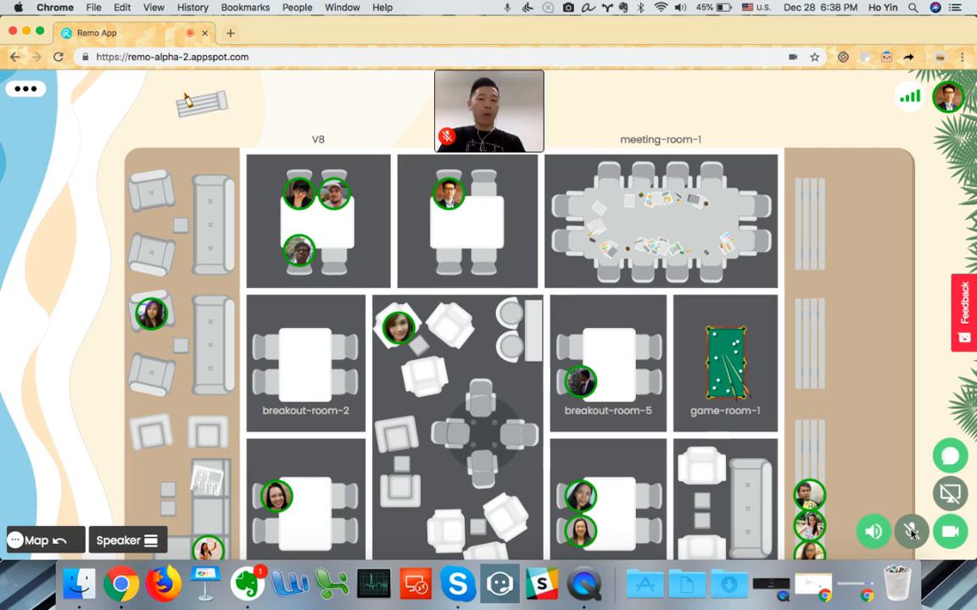
pyautogui.click(912, 532)
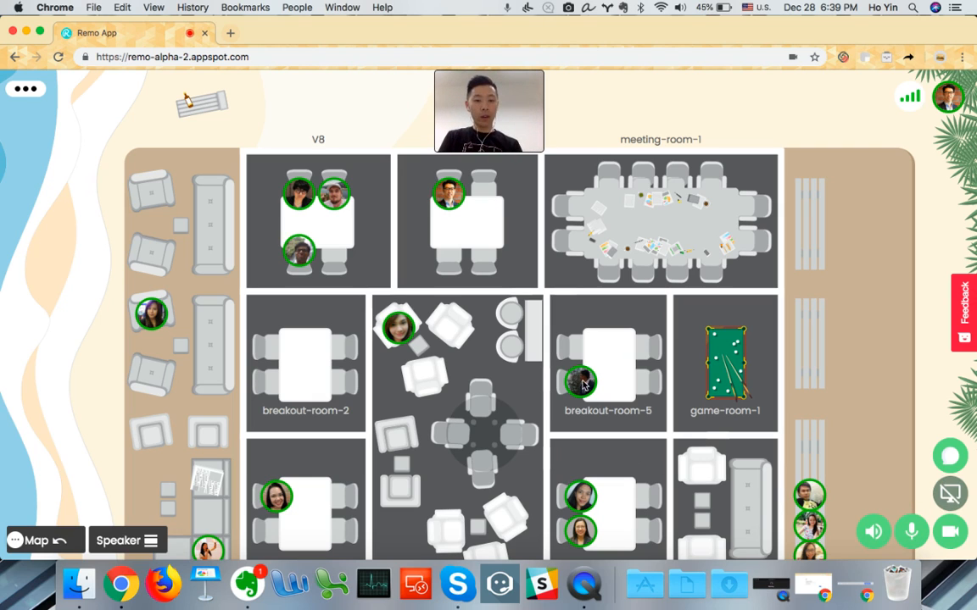
pyautogui.click(580, 382)
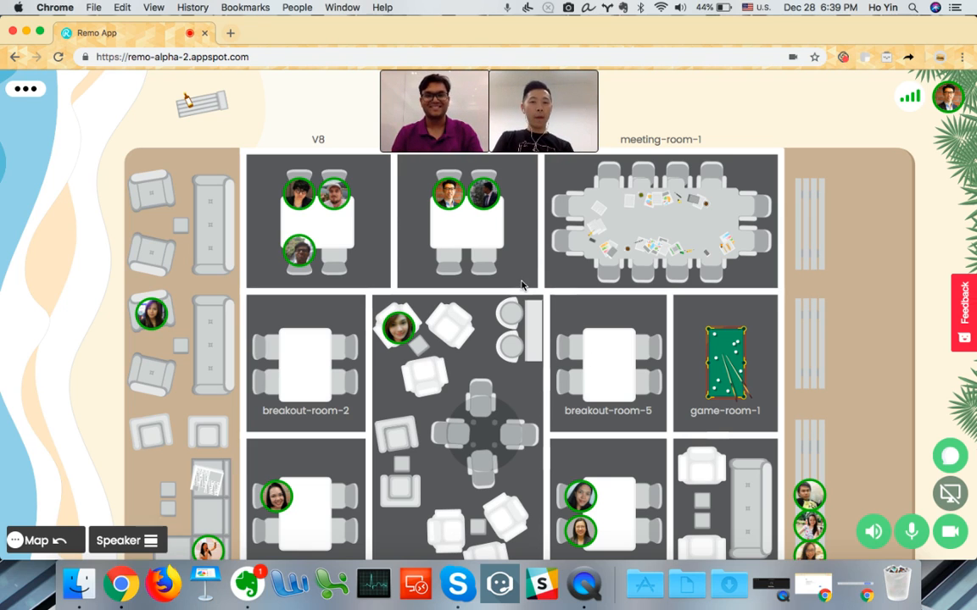
pyautogui.moveTo(523, 245)
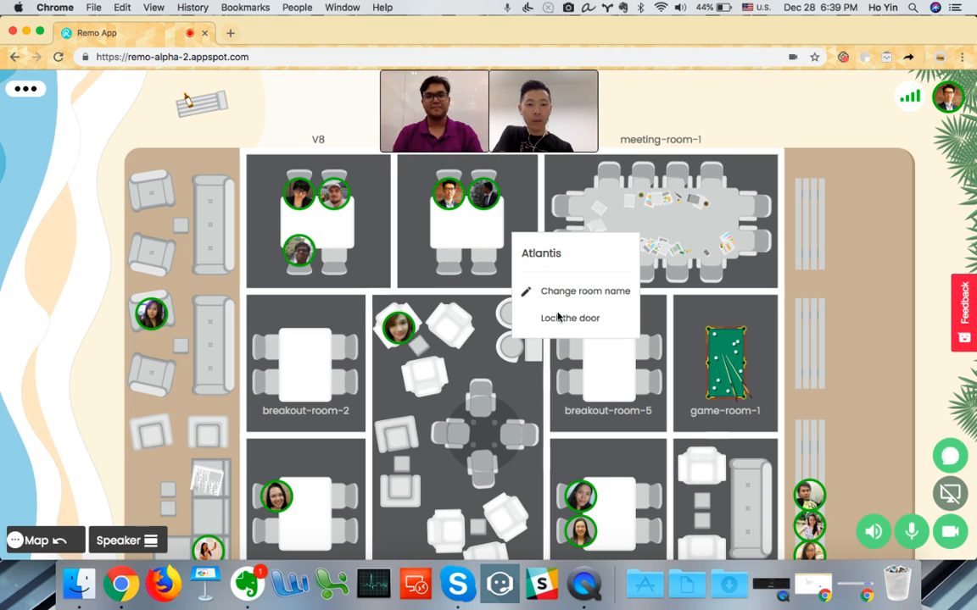
# Step: Lock the Atlantis room door so its label shows a key marker
pyautogui.click(572, 286)
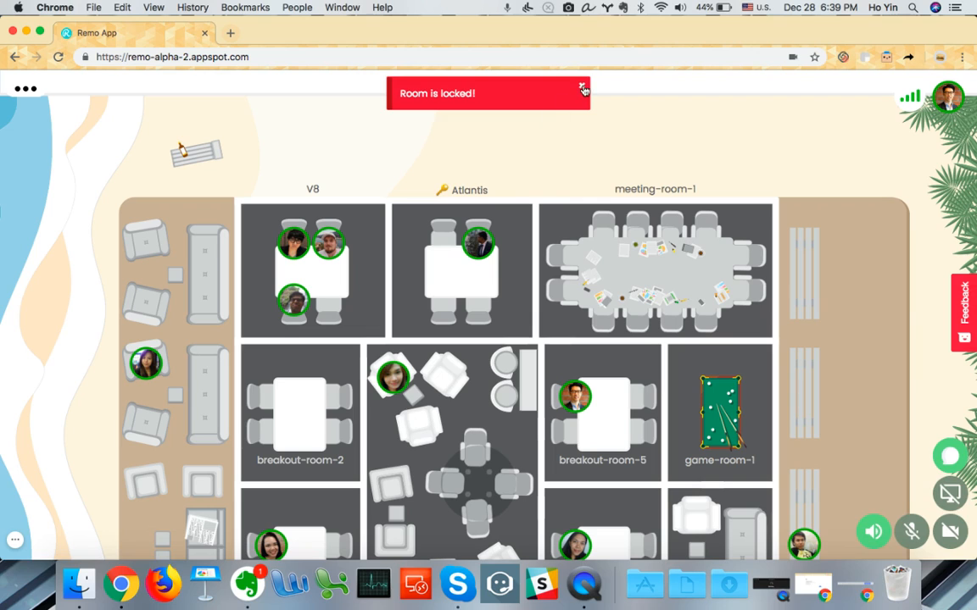
# Step: Knock on the locked Atlantis room, then re-enable camera and microphone once inside
pyautogui.click(469, 190)
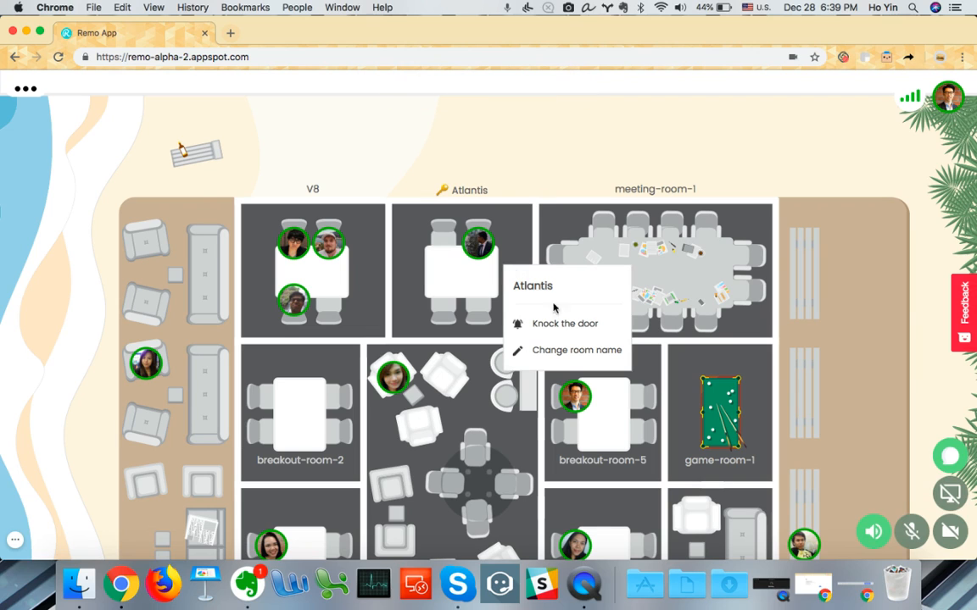
pyautogui.click(500, 193)
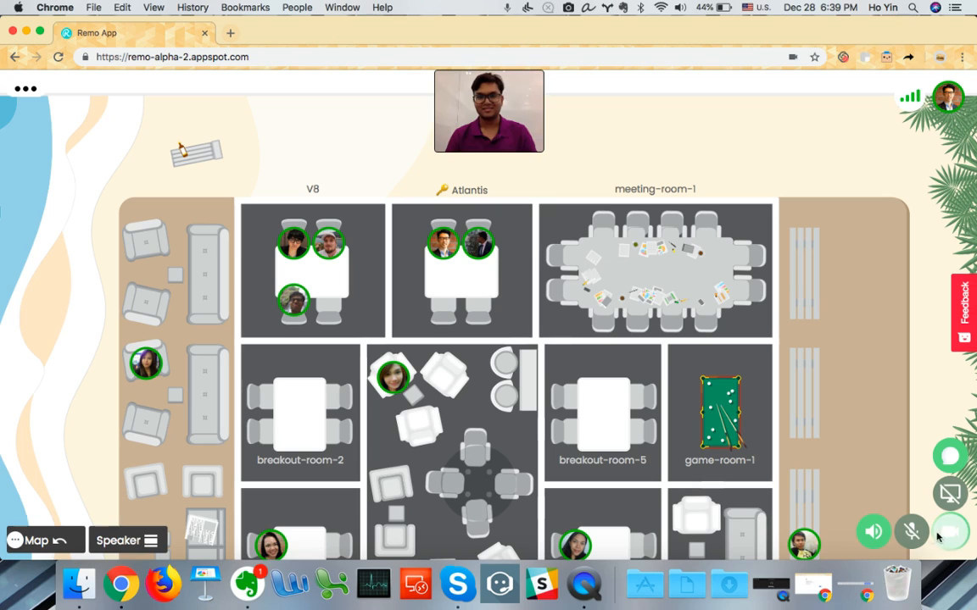
pyautogui.click(949, 532)
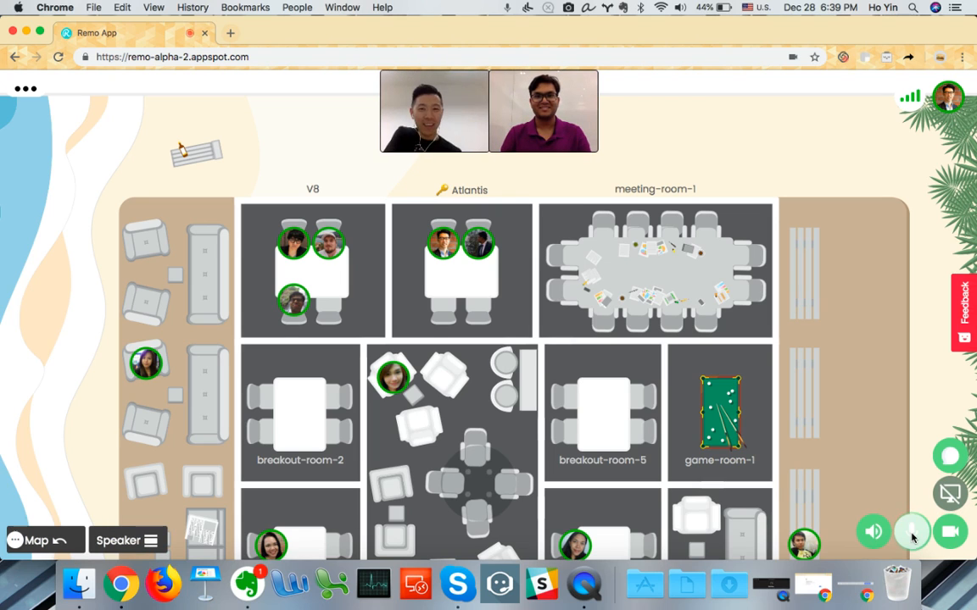
pyautogui.click(911, 532)
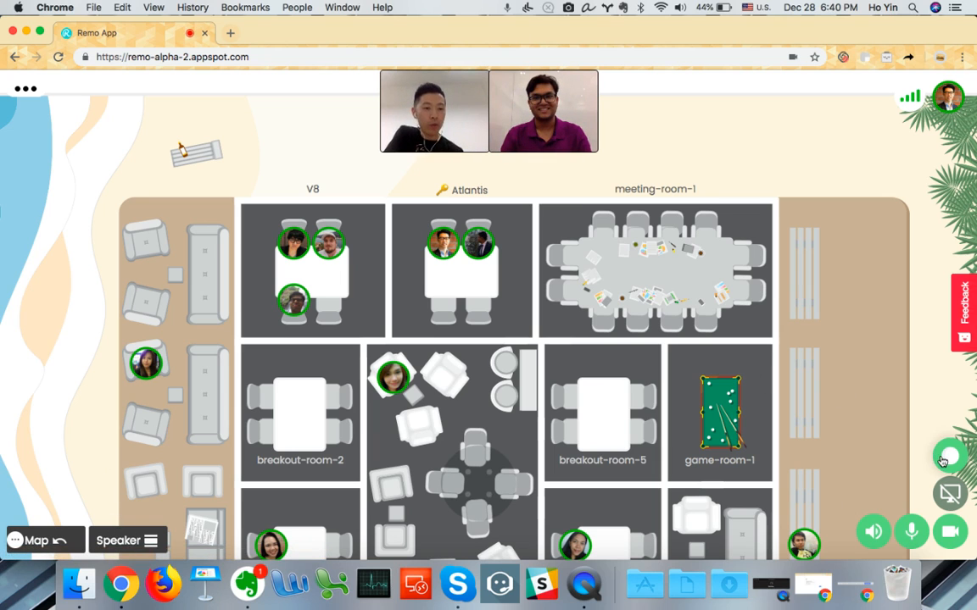
# Step: Send 'hi' in the Atlantis room chat, close it, and cancel the screen-share prompt
pyautogui.click(948, 456)
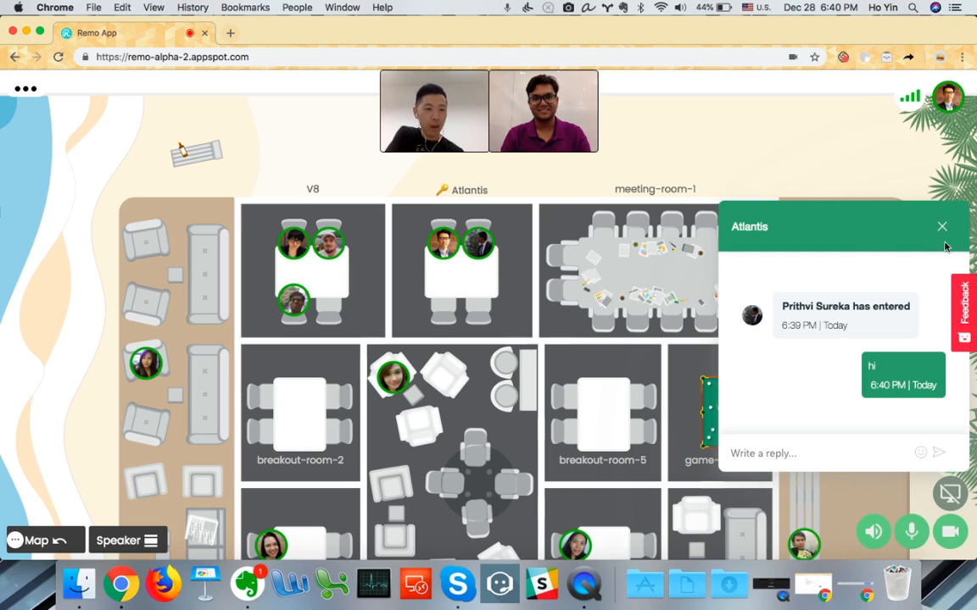
pyautogui.click(941, 226)
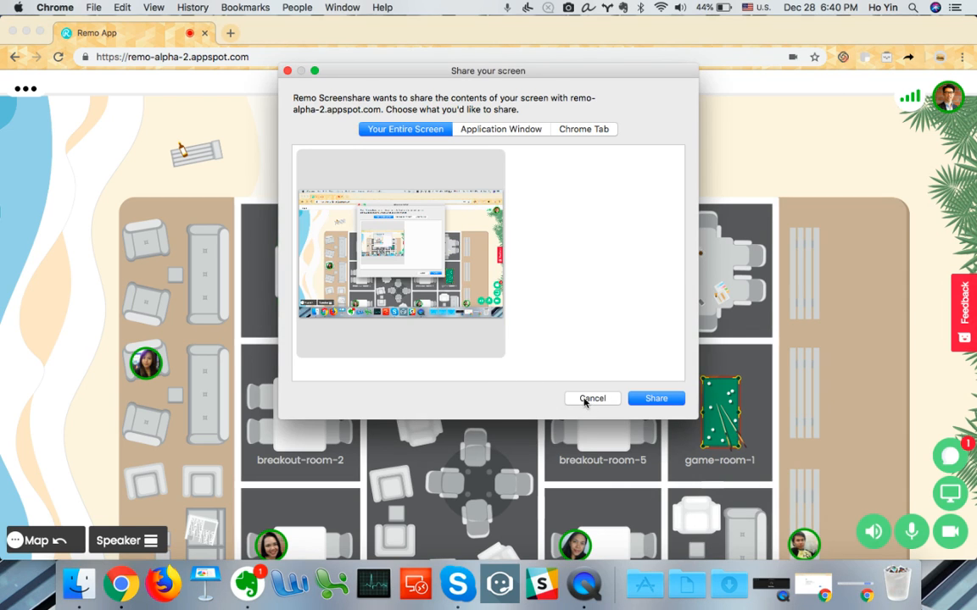
pyautogui.click(592, 398)
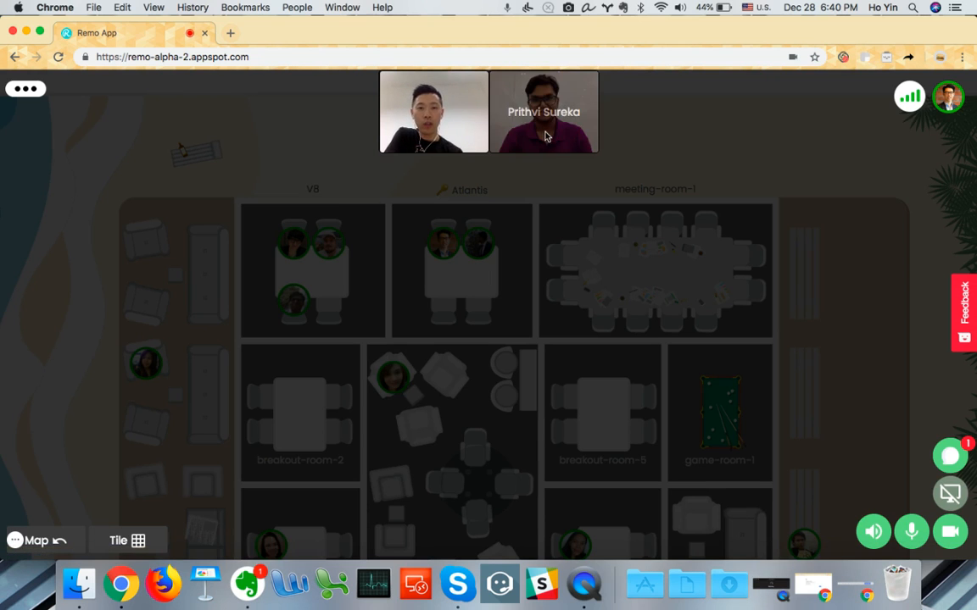
# Step: Enlarge the colleague's video tile as the main feed in speaker view
pyautogui.click(544, 111)
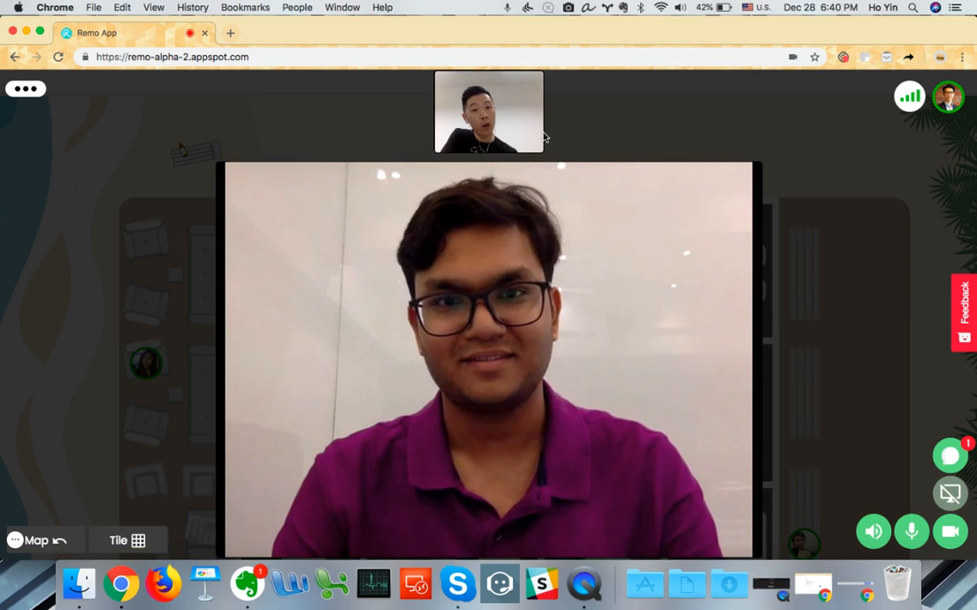